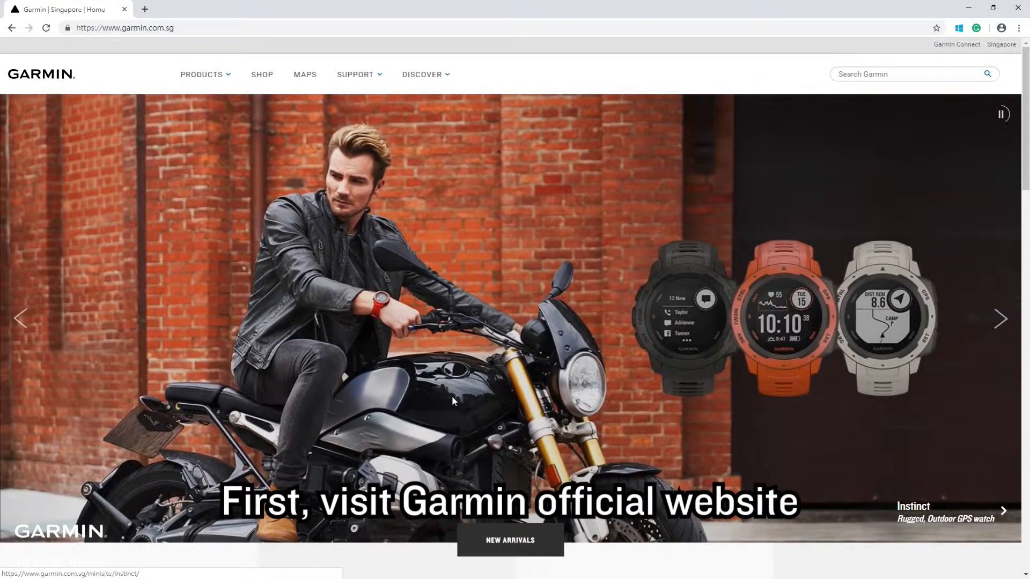
mouse_move(404, 264)
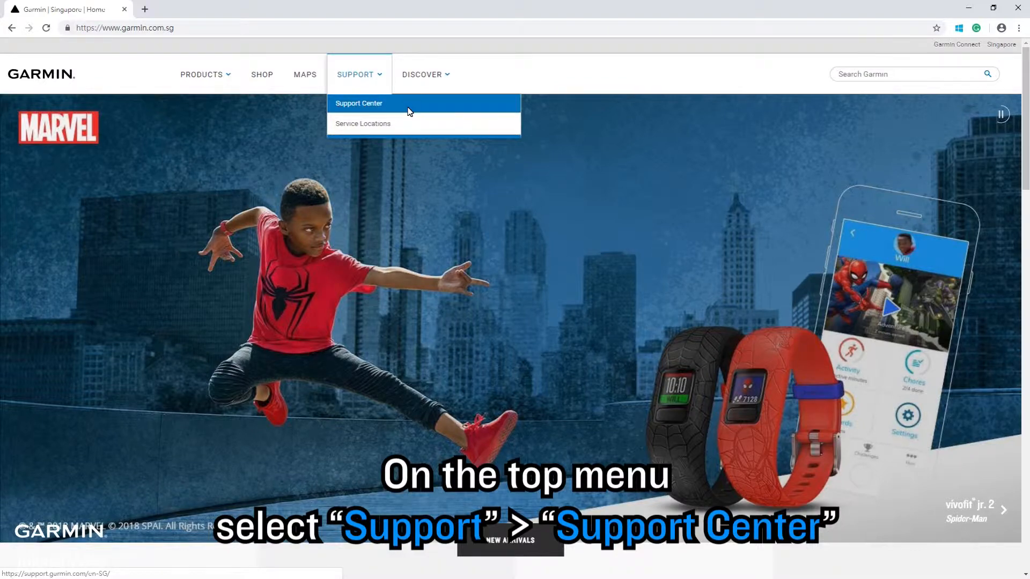
Go from the garmin.com Support menu to the Garmin Support Center page.
click(357, 103)
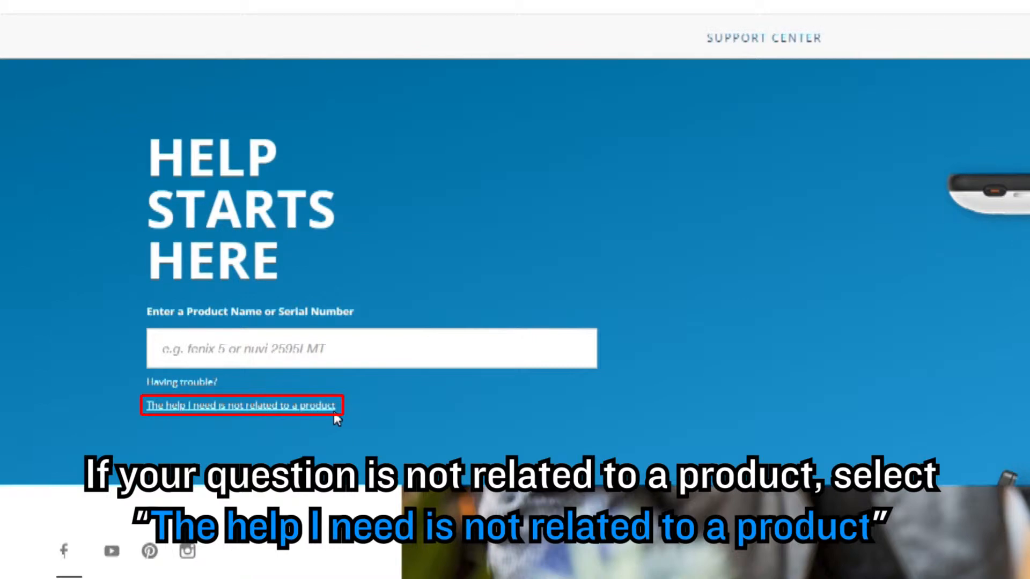
Expand the serial number tips, open the product identification article, and begin typing 'vi' in product search.
click(240, 405)
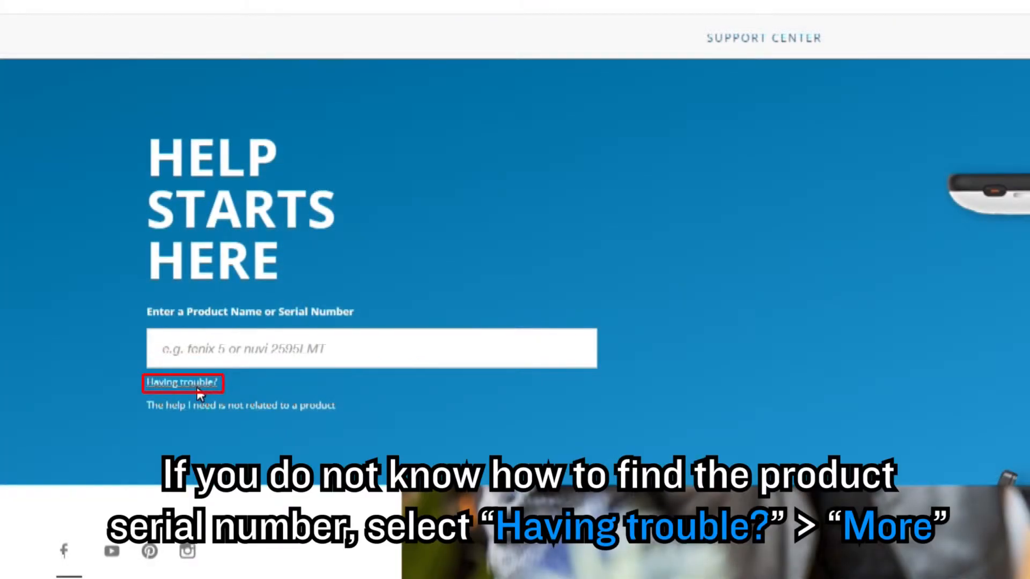
click(182, 382)
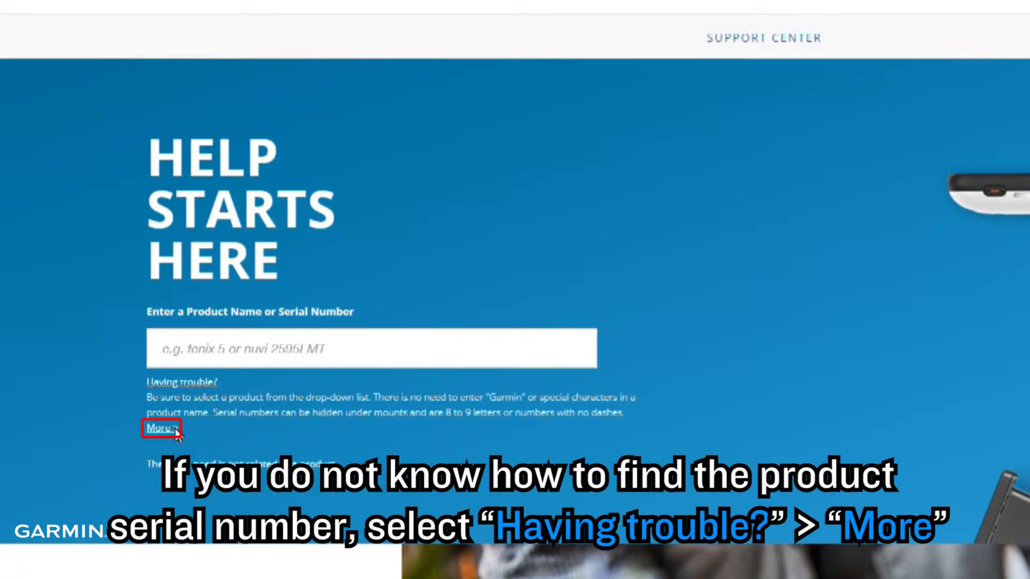
click(161, 430)
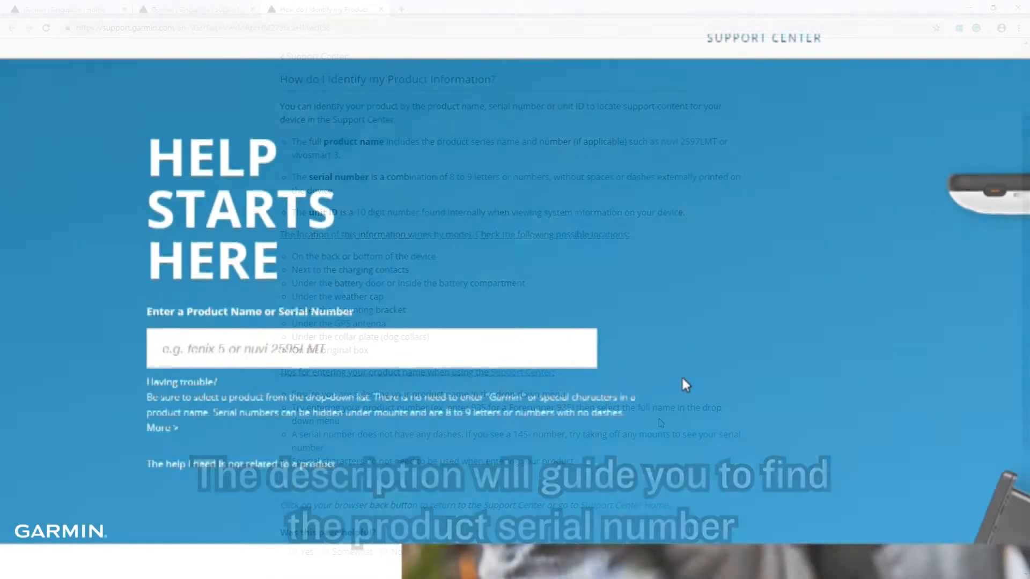
text(vivoactive)
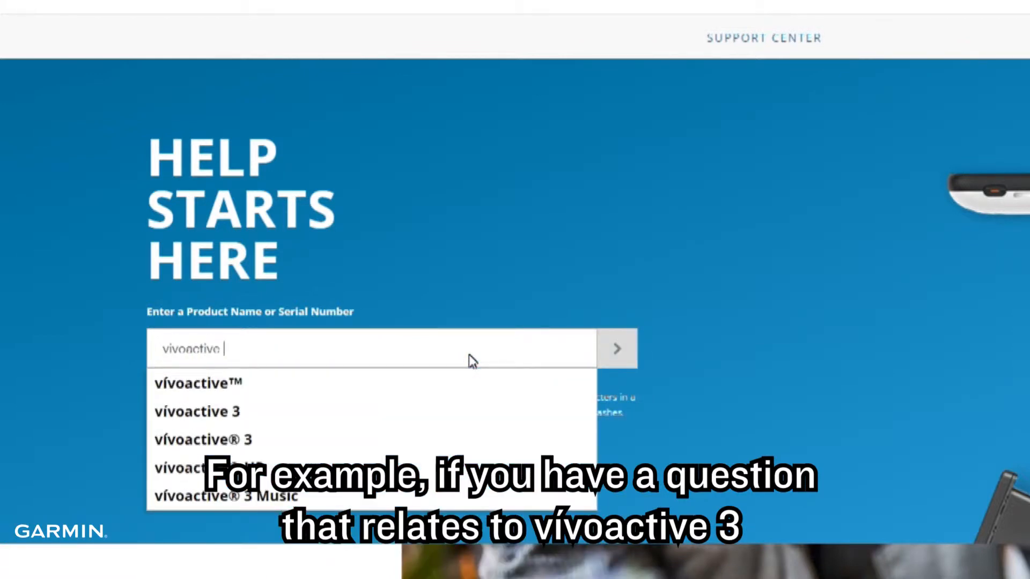
Pick vívoactive 3 from the product suggestions to open its support page.
click(195, 412)
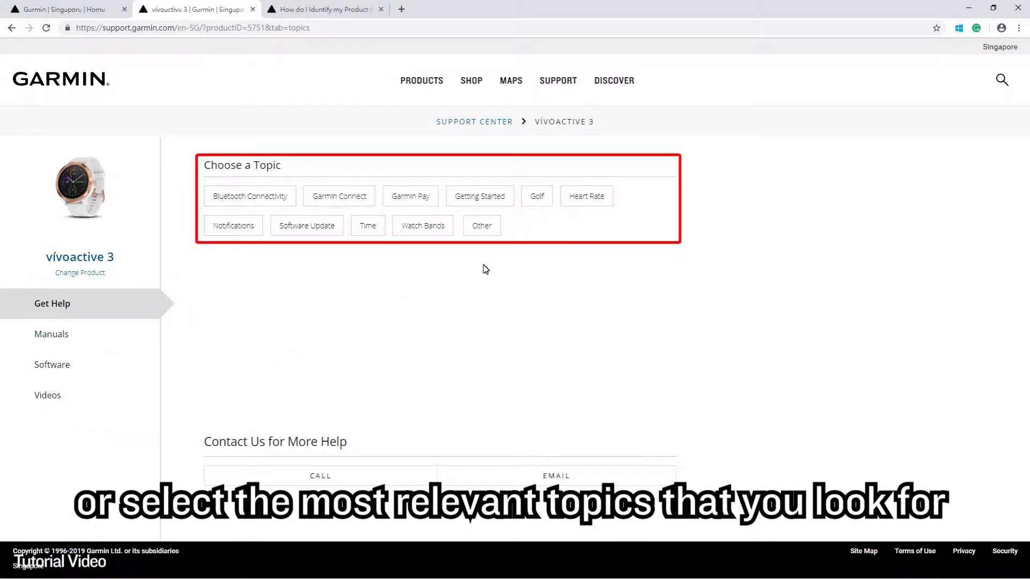
Open the vívoactive 3 Getting Started topic and show all four help videos.
click(479, 195)
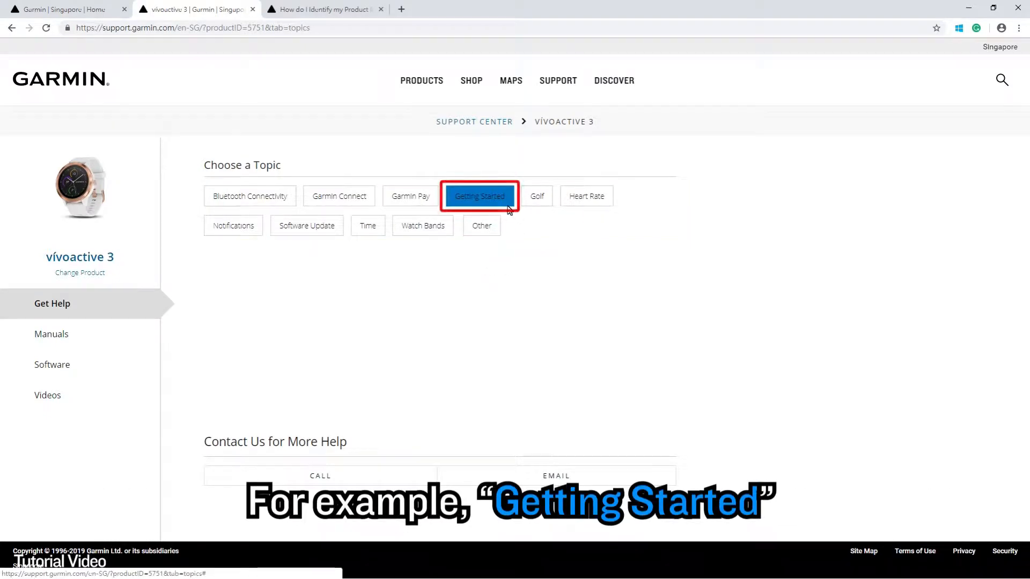
click(479, 196)
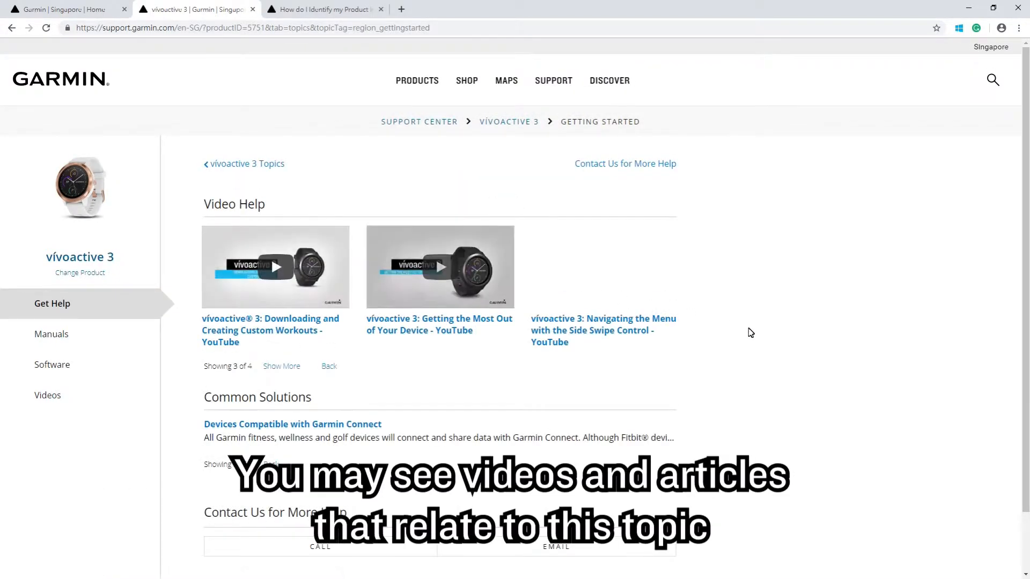
scroll(down, 3)
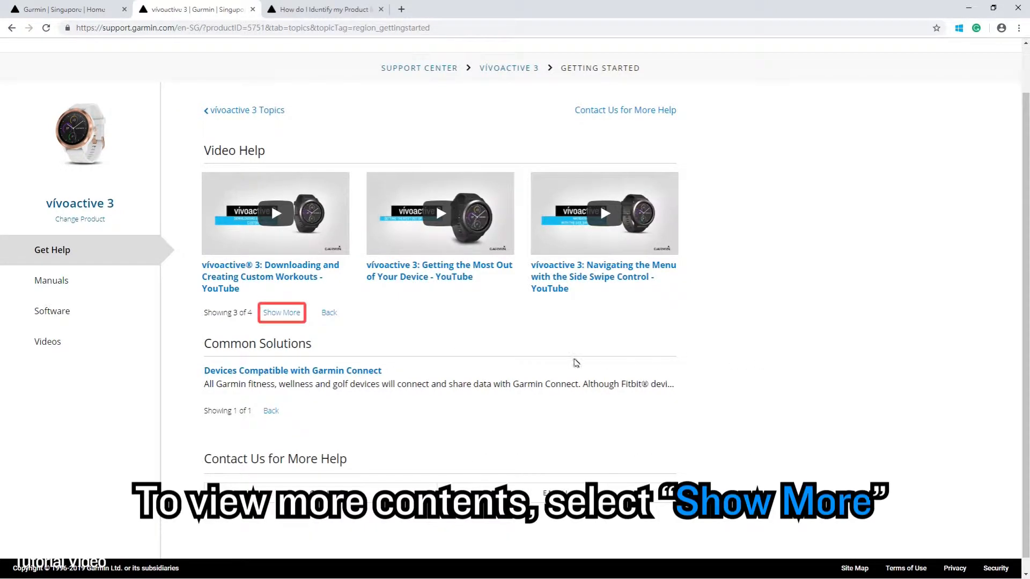
click(281, 312)
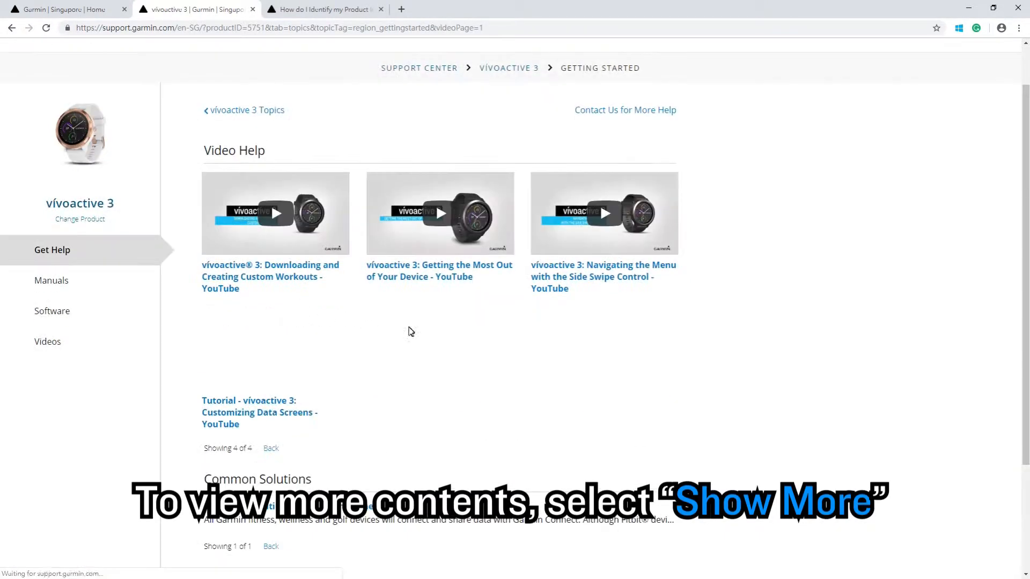
Play the Getting the Most Out of Your Device video in full screen.
click(440, 213)
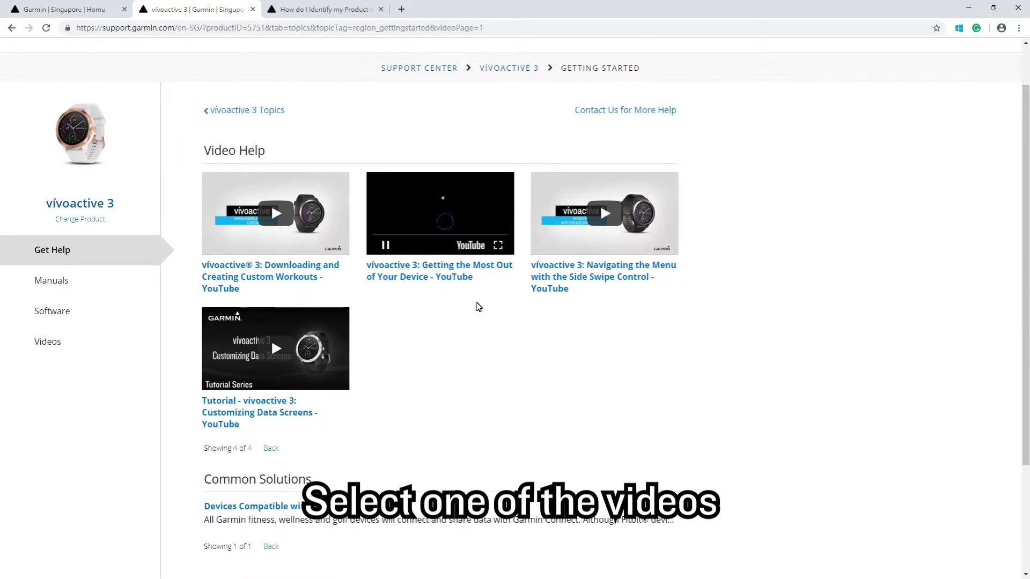
click(440, 213)
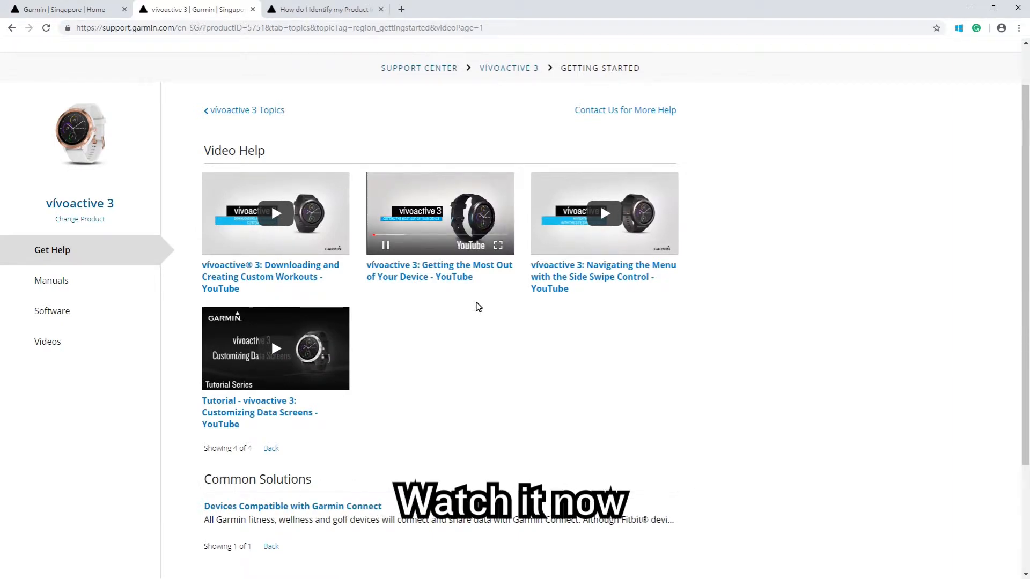
mouse_move(498, 245)
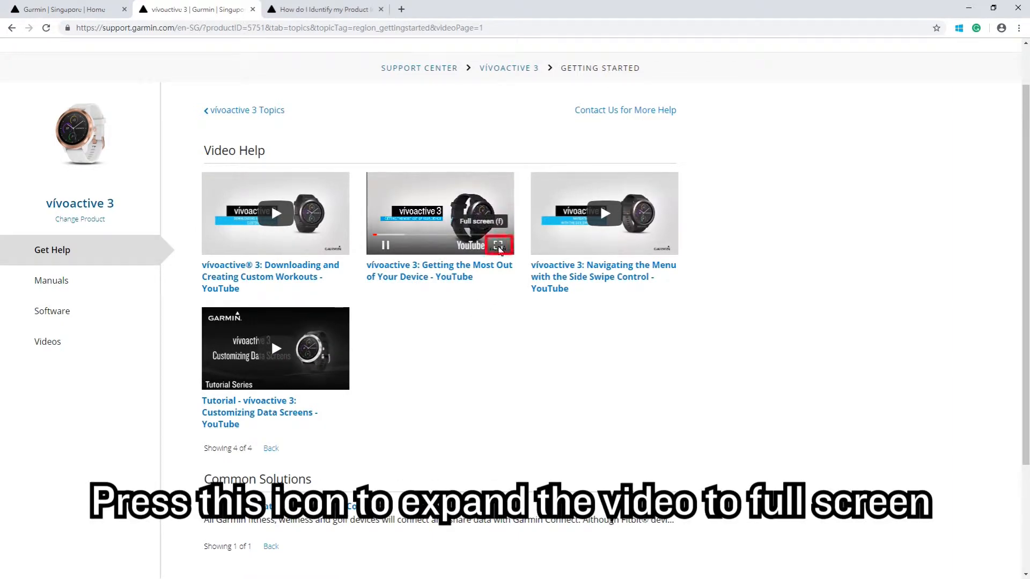
click(497, 245)
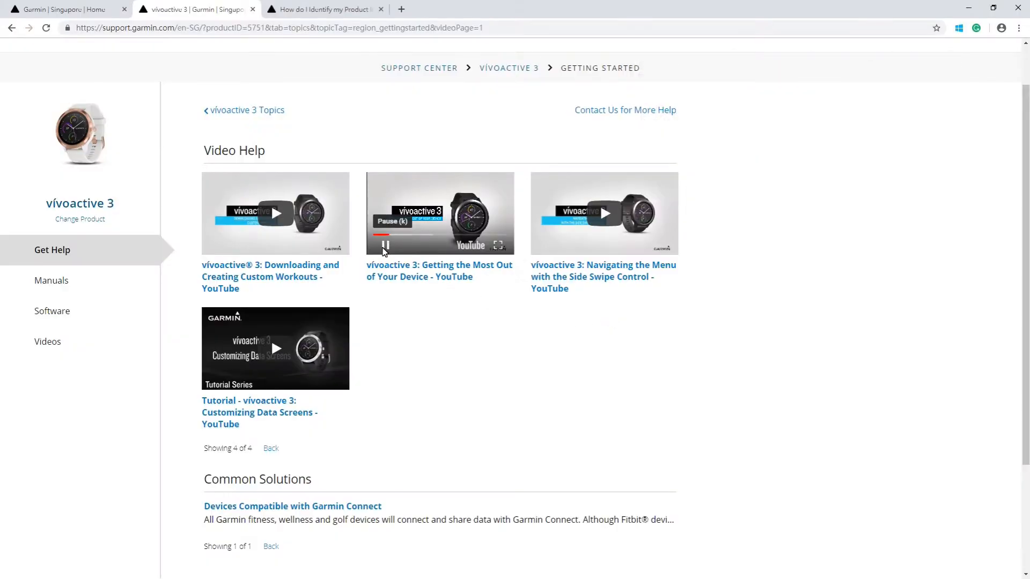
scroll(down, 3)
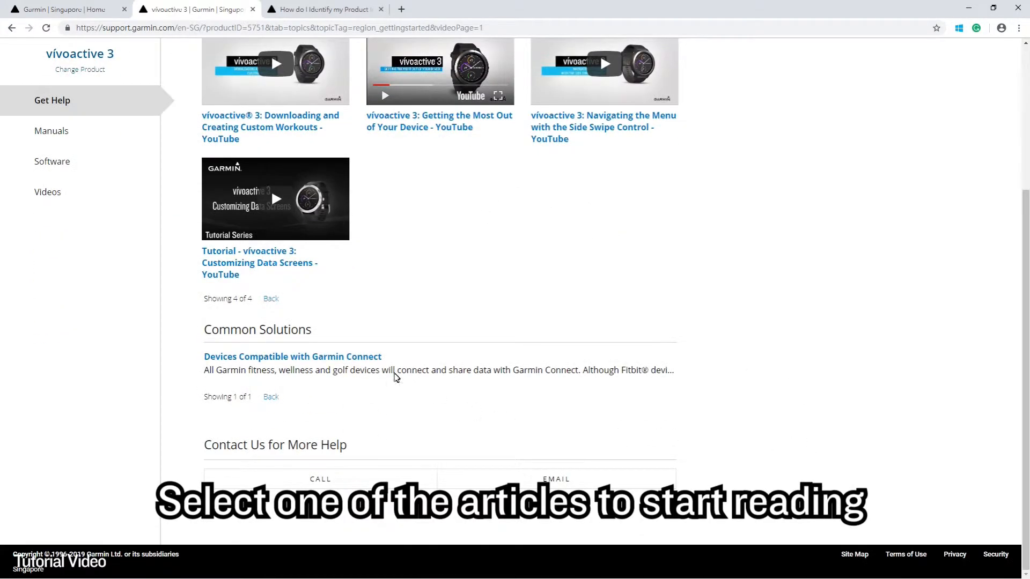
Open Devices Compatible with Garmin Connect and mark it Yes under 'Was this page helpful?'.
click(291, 356)
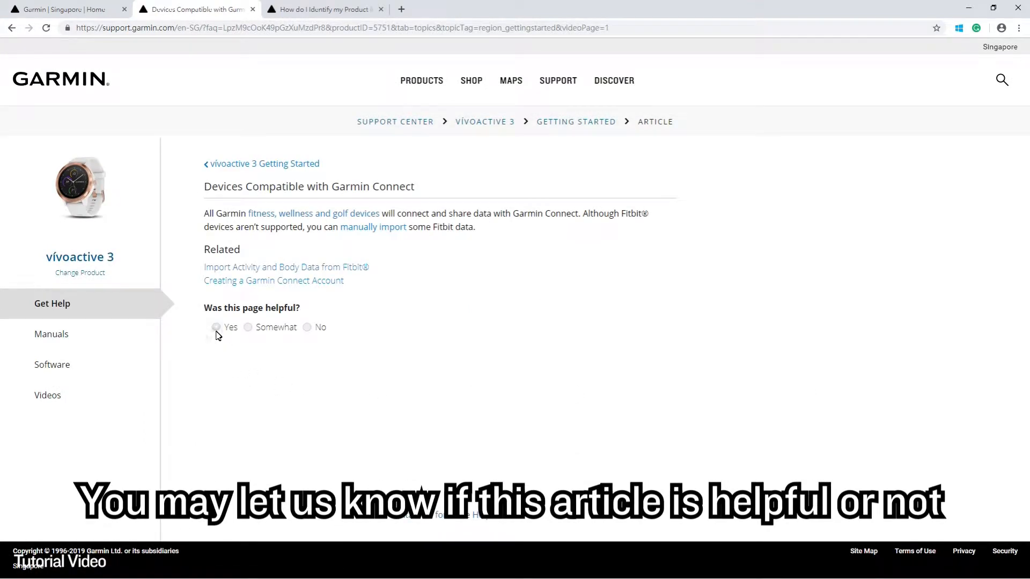
click(248, 327)
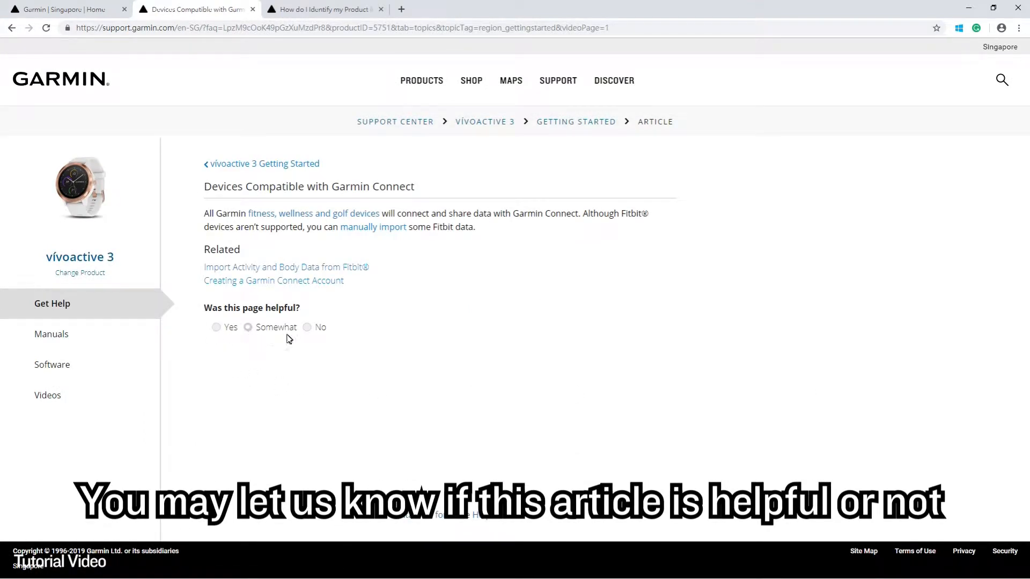
click(216, 327)
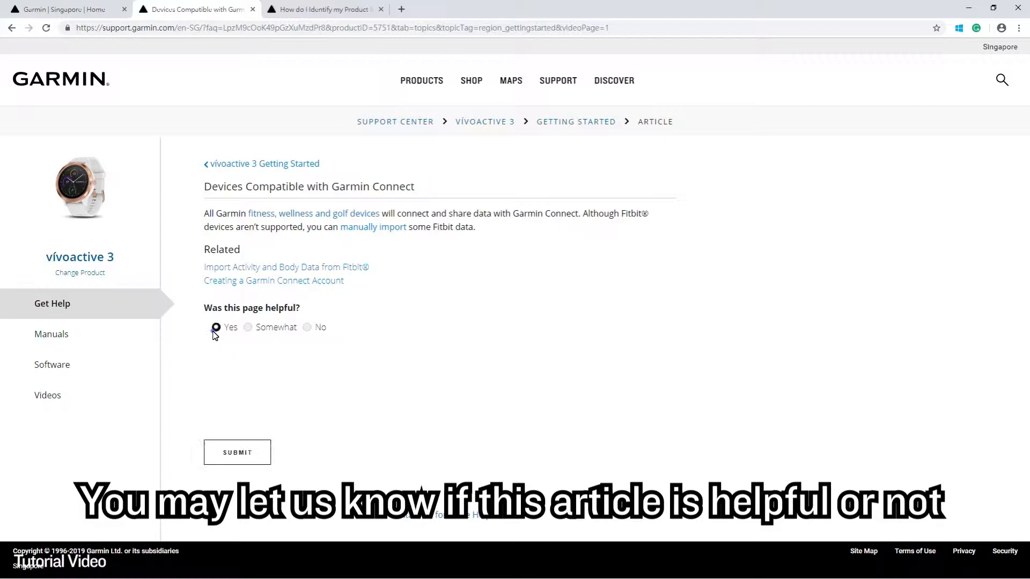
click(216, 327)
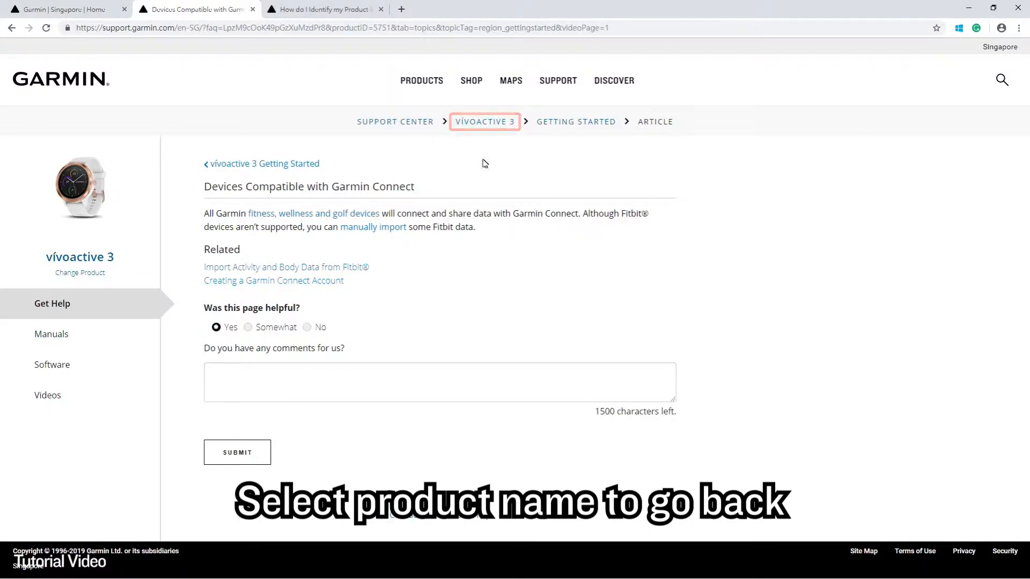
Return to vívoactive 3 topics, choose Other, and search the keyword 'GPS'.
click(485, 122)
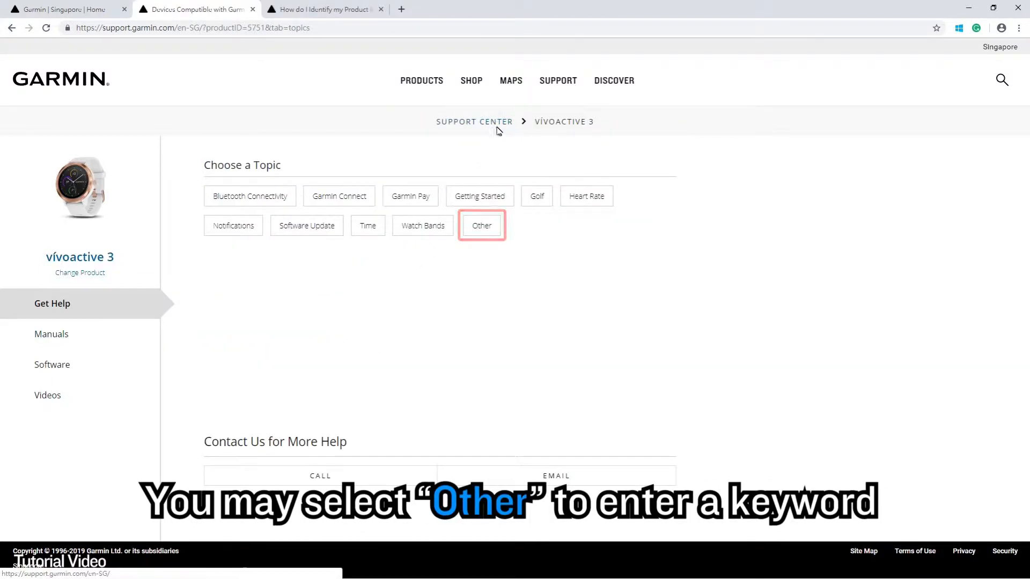
click(480, 225)
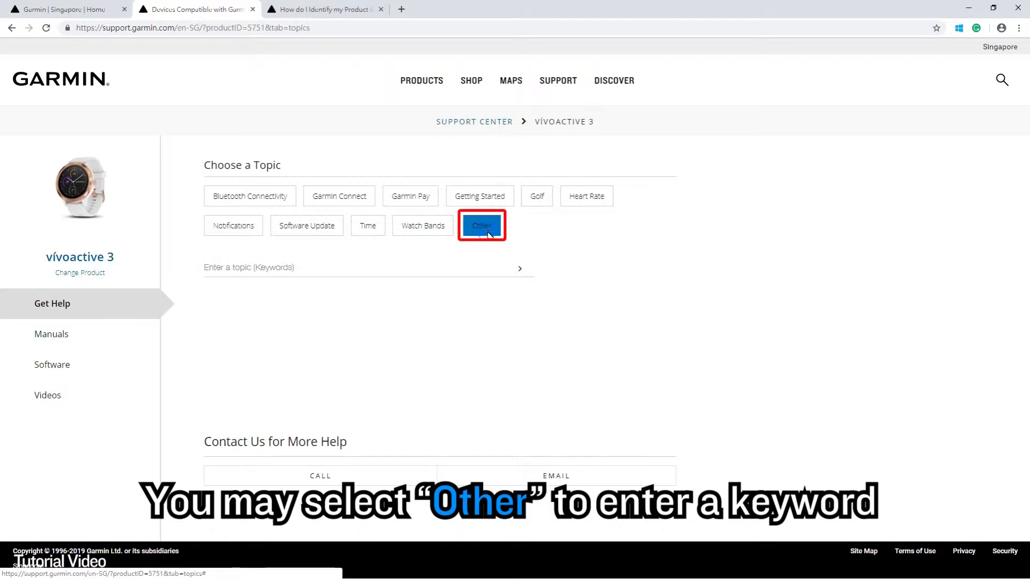
text(G)
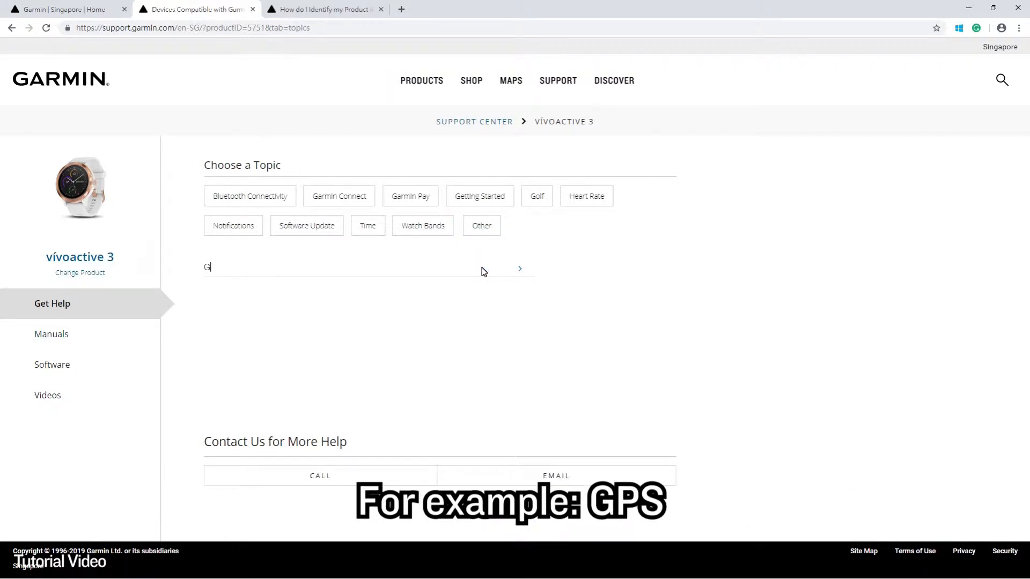
text(PS)
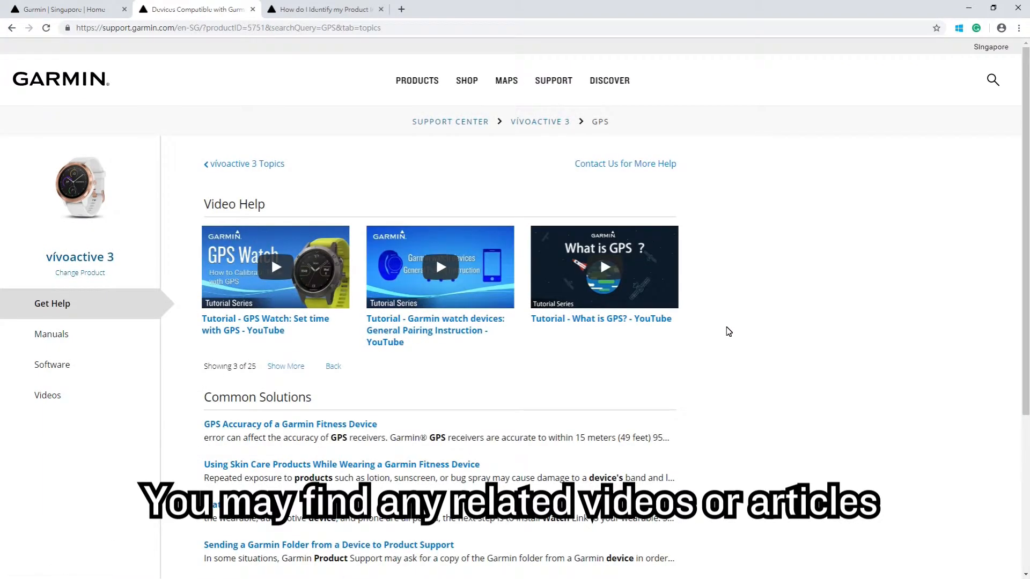
scroll(down, 3)
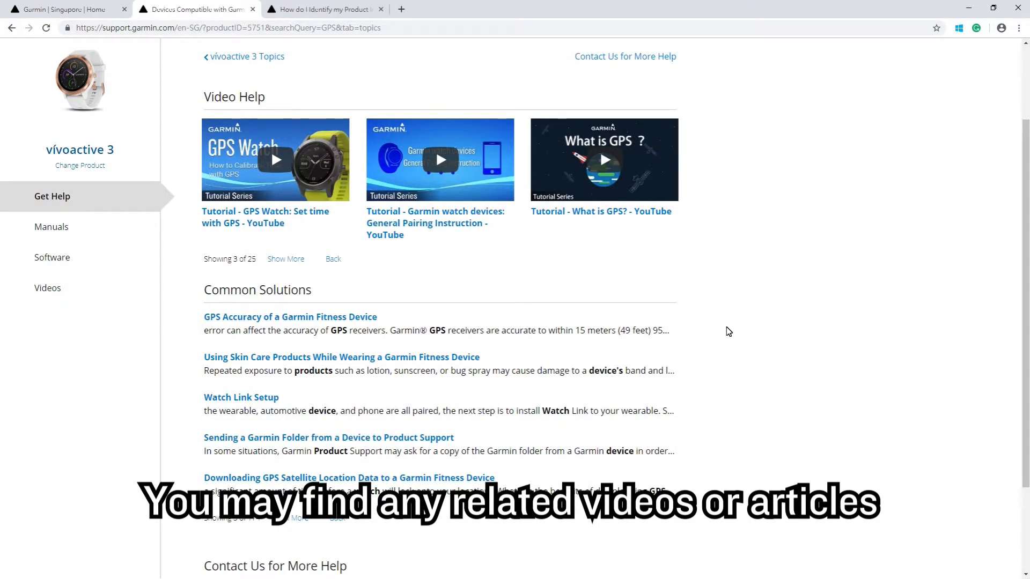
scroll(down, 3)
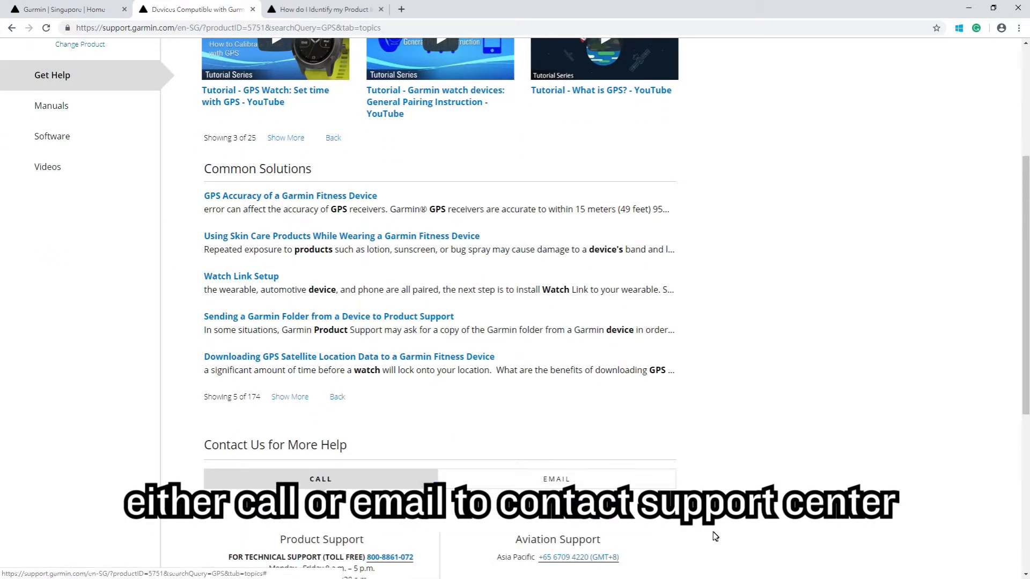
scroll(down, 3)
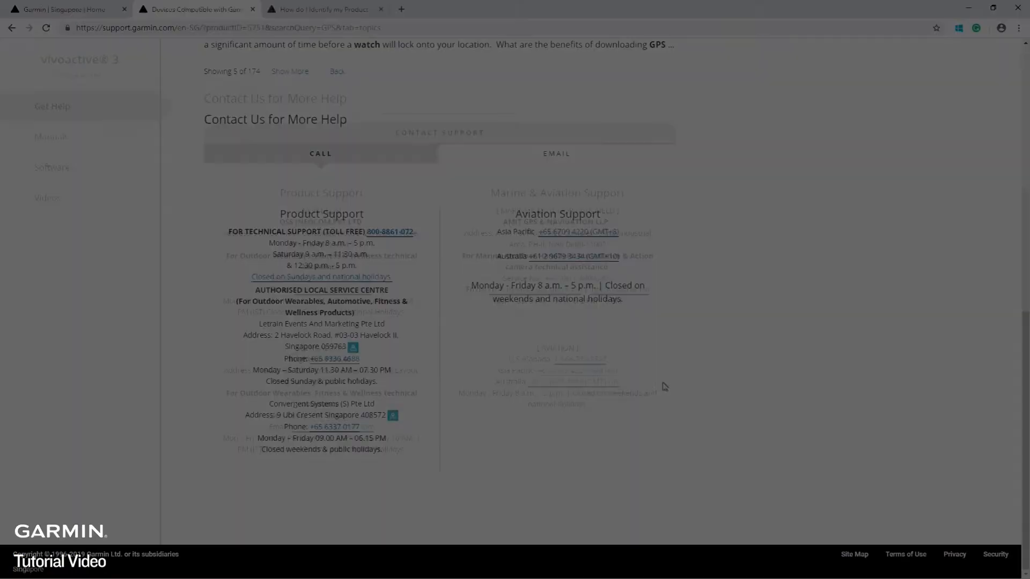
Switch to the Email form, consent Yes, pass reCAPTCHA, and send the support email.
click(555, 152)
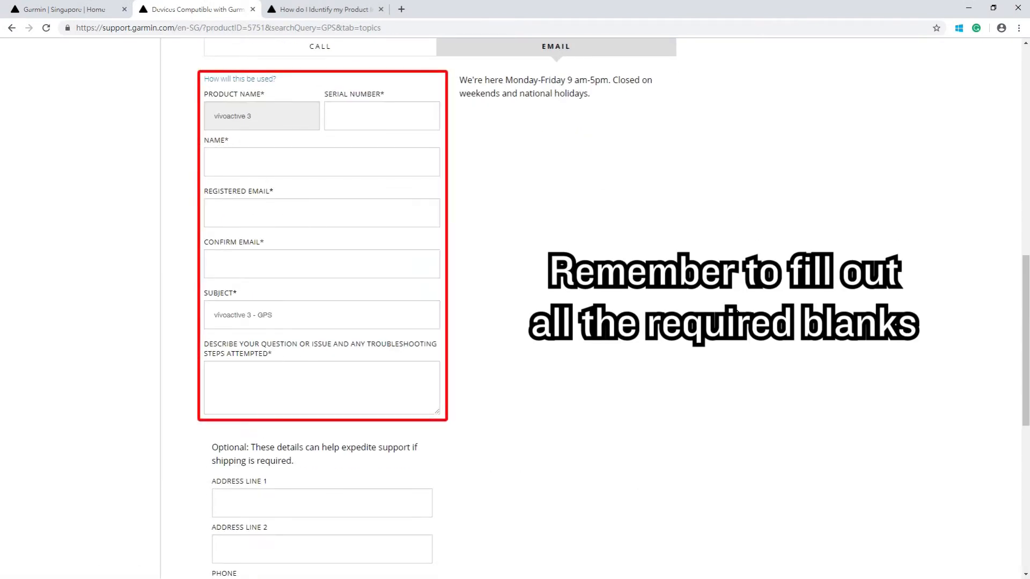
scroll(down, 3)
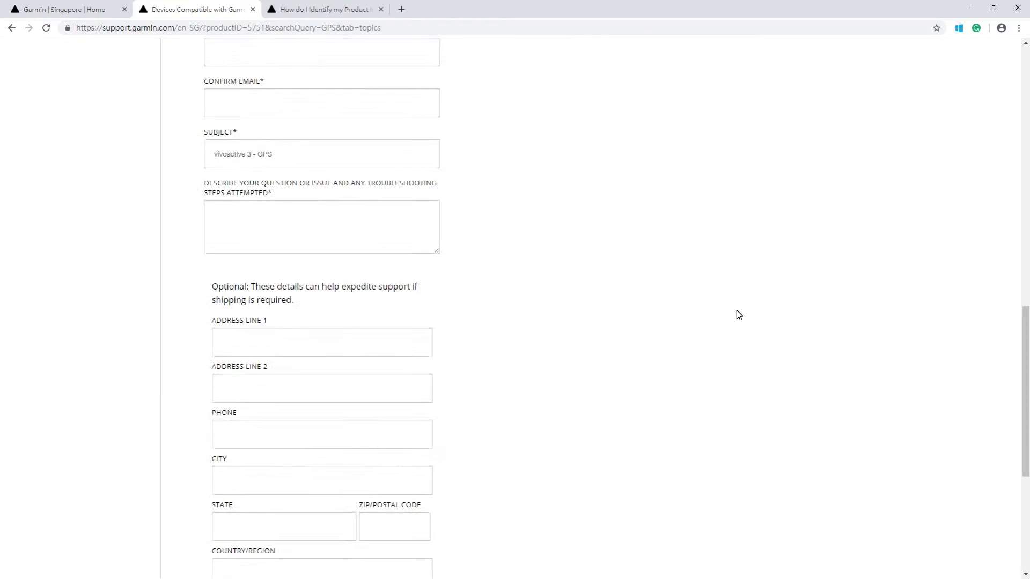
scroll(down, 3)
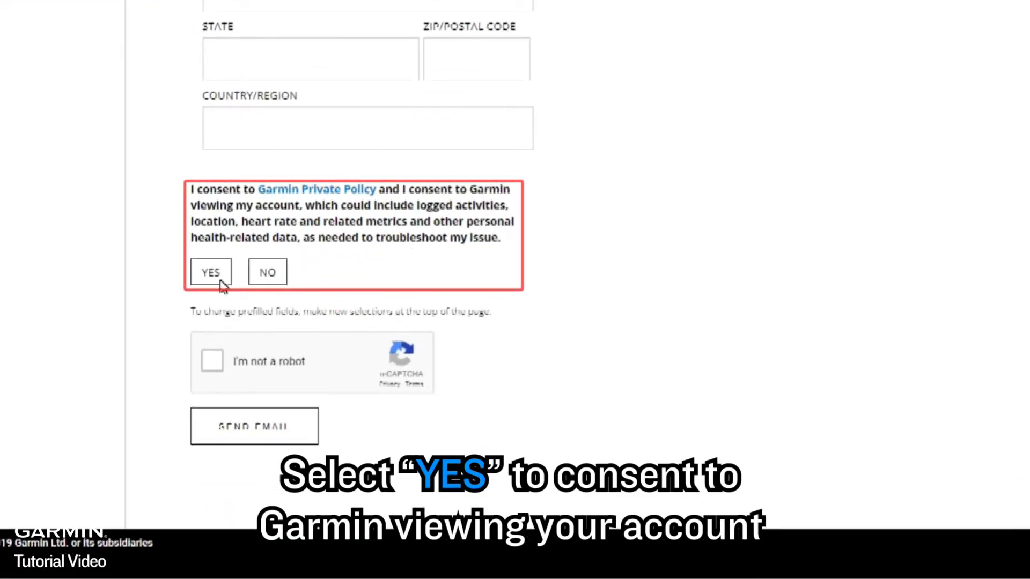
click(210, 271)
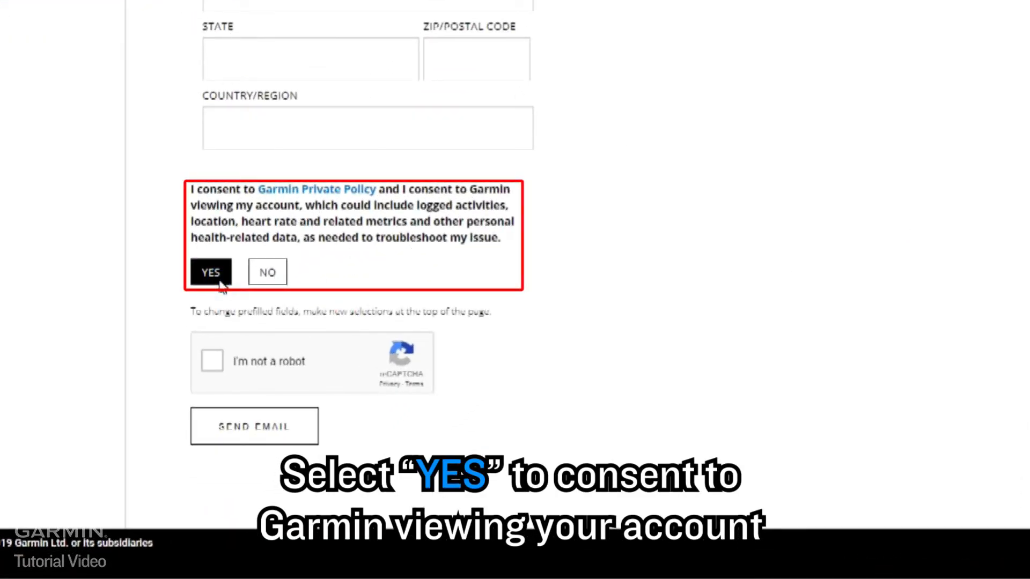
click(212, 361)
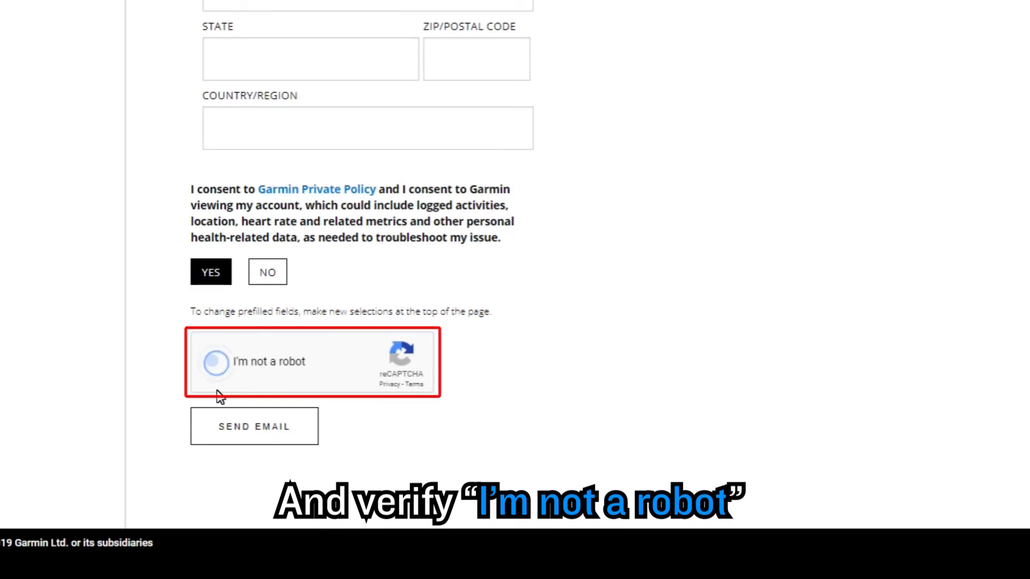
click(216, 362)
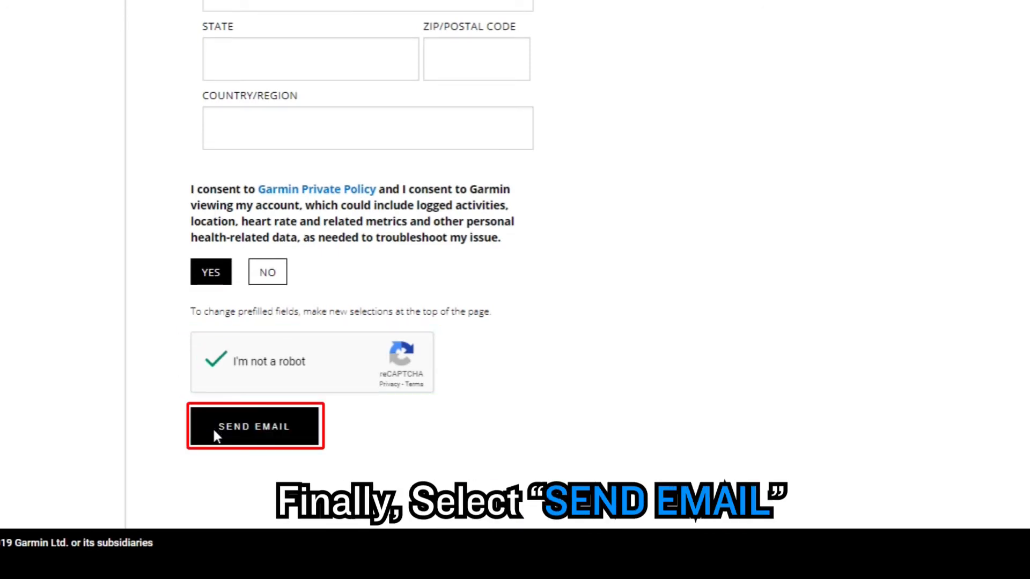
click(255, 426)
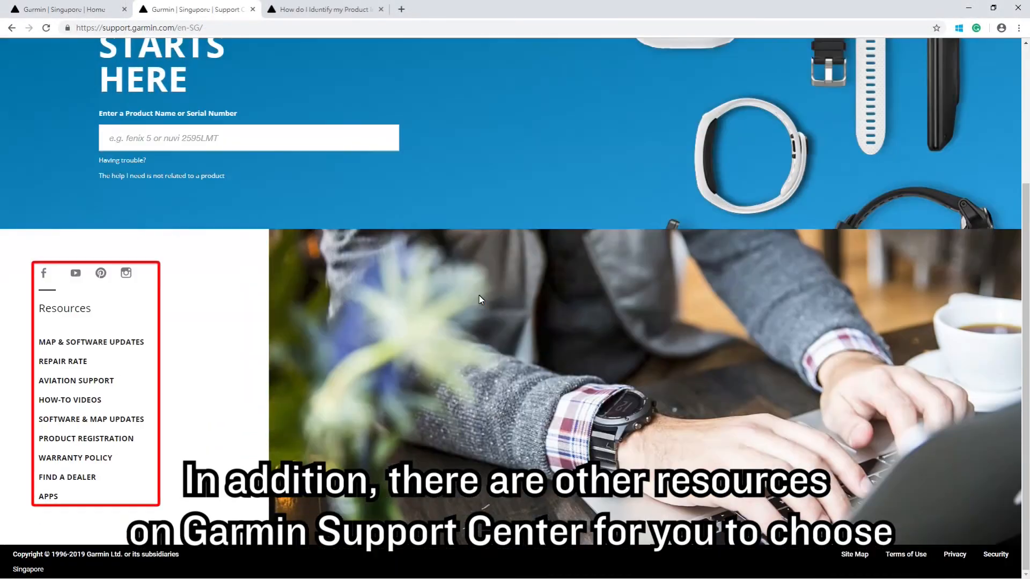